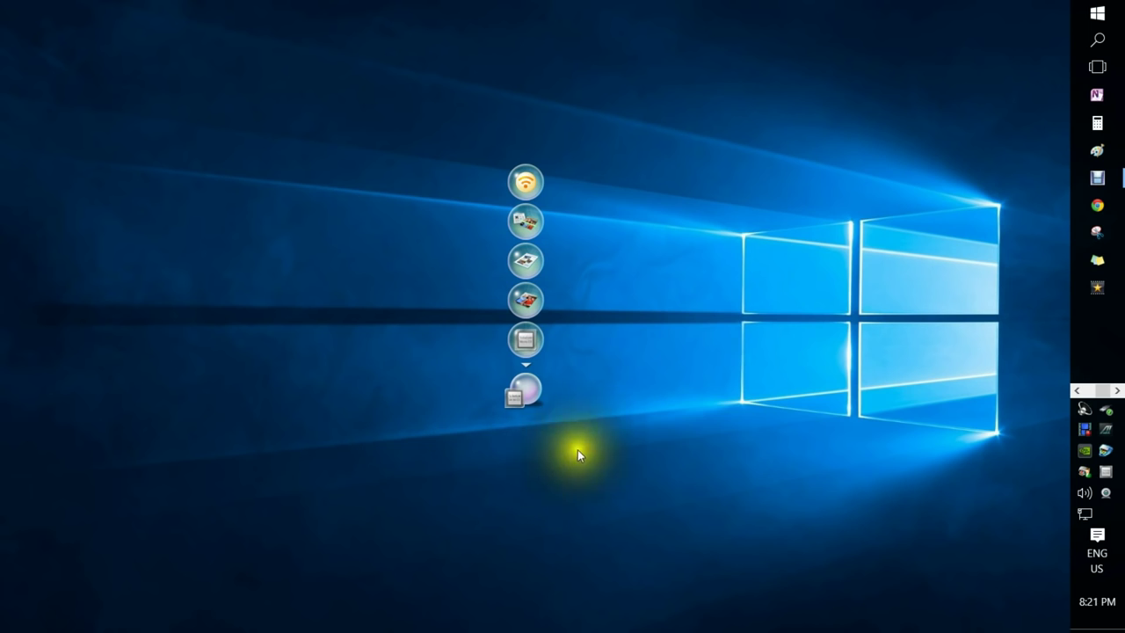
# Step: Search 'us' from the Start menu to reach the User Accounts control panel
pyautogui.click(1094, 14)
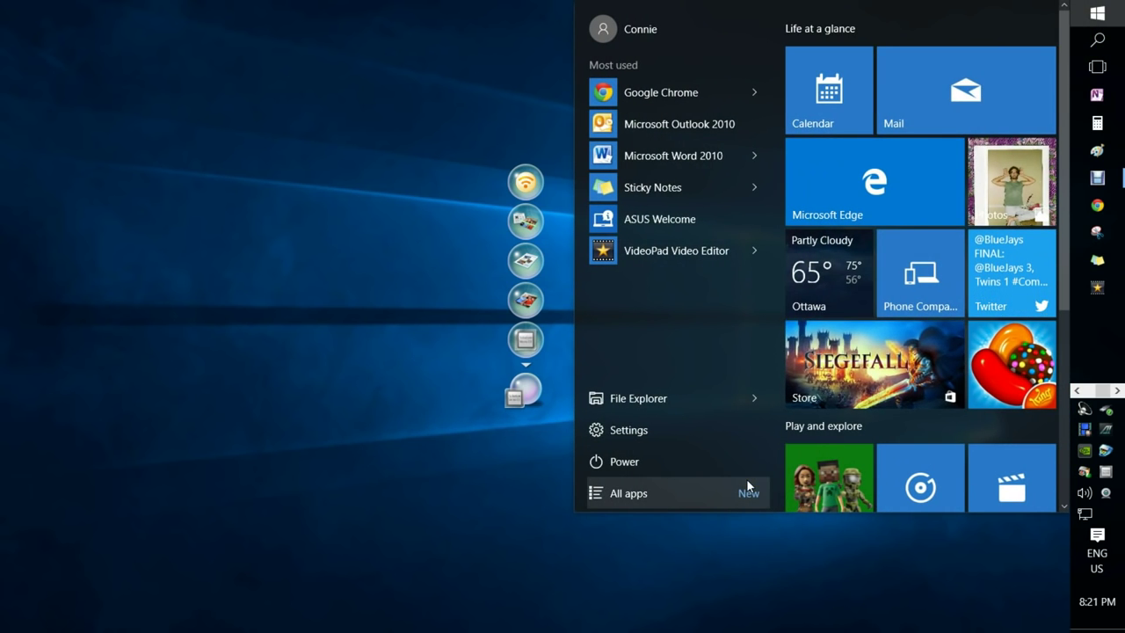
pyautogui.write('us')
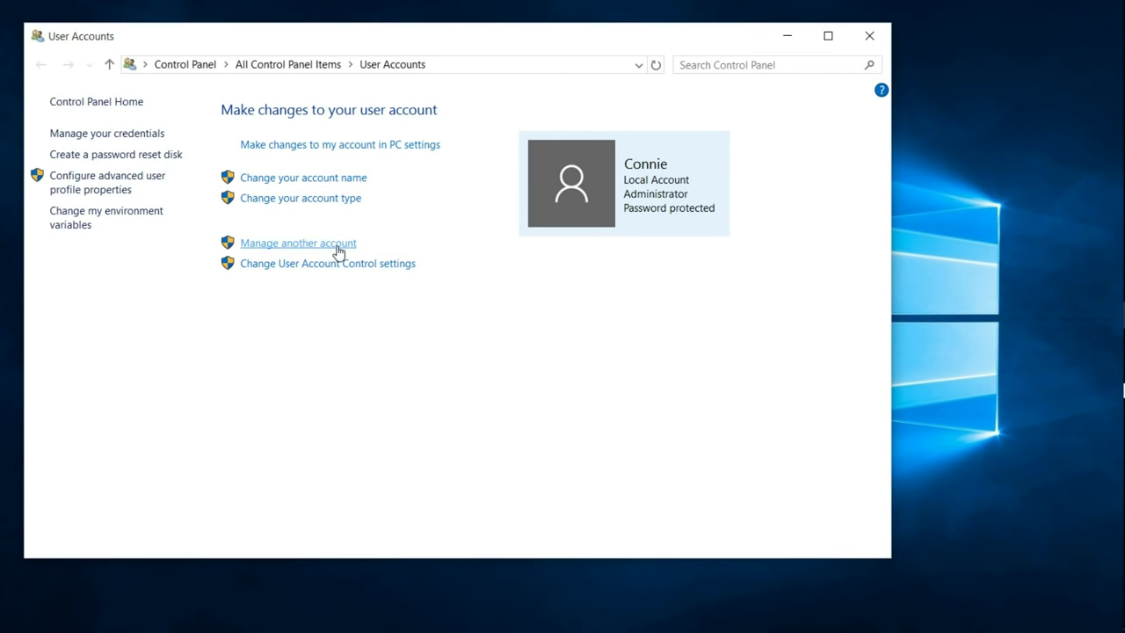
# Step: Go to Manage another account and start adding a new user in PC settings
pyautogui.click(299, 242)
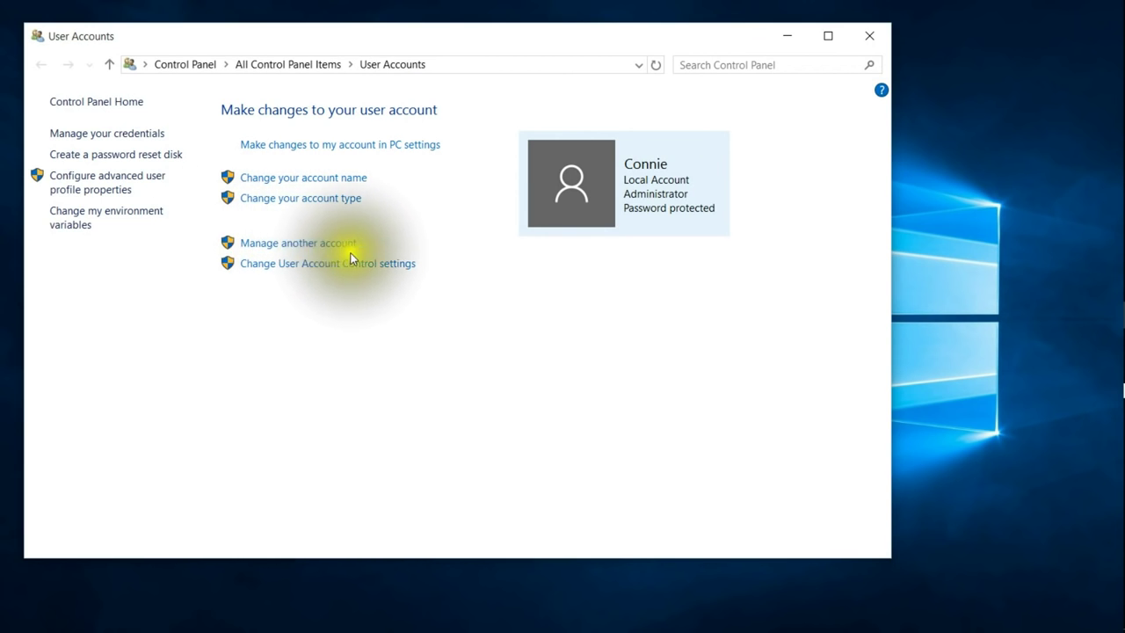
pyautogui.click(299, 242)
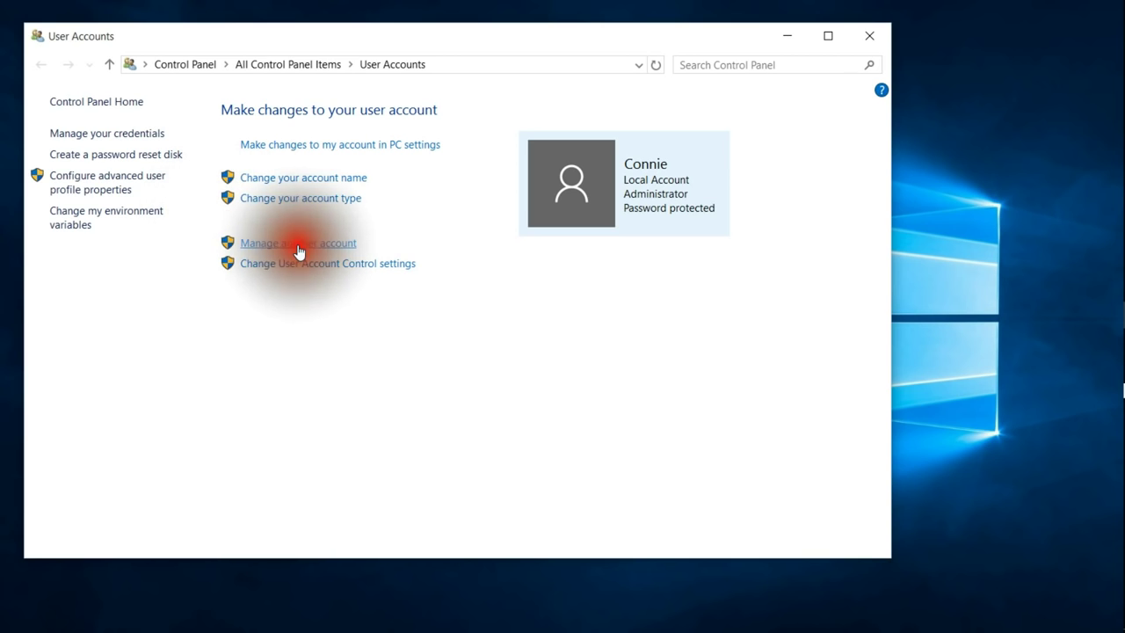
pyautogui.click(297, 243)
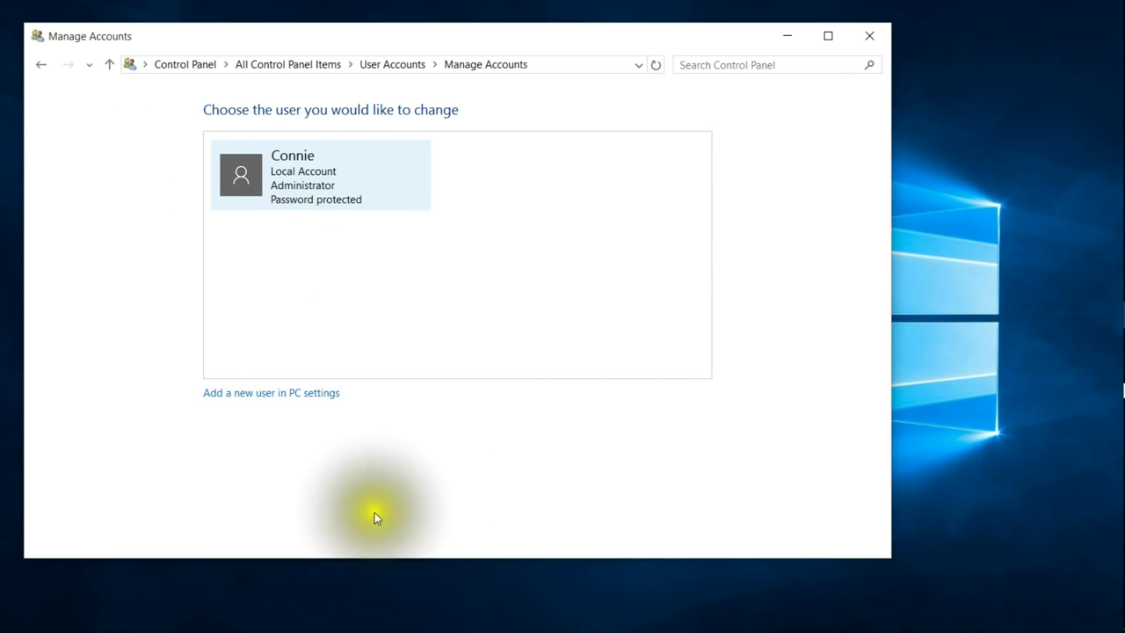
pyautogui.moveTo(306, 397)
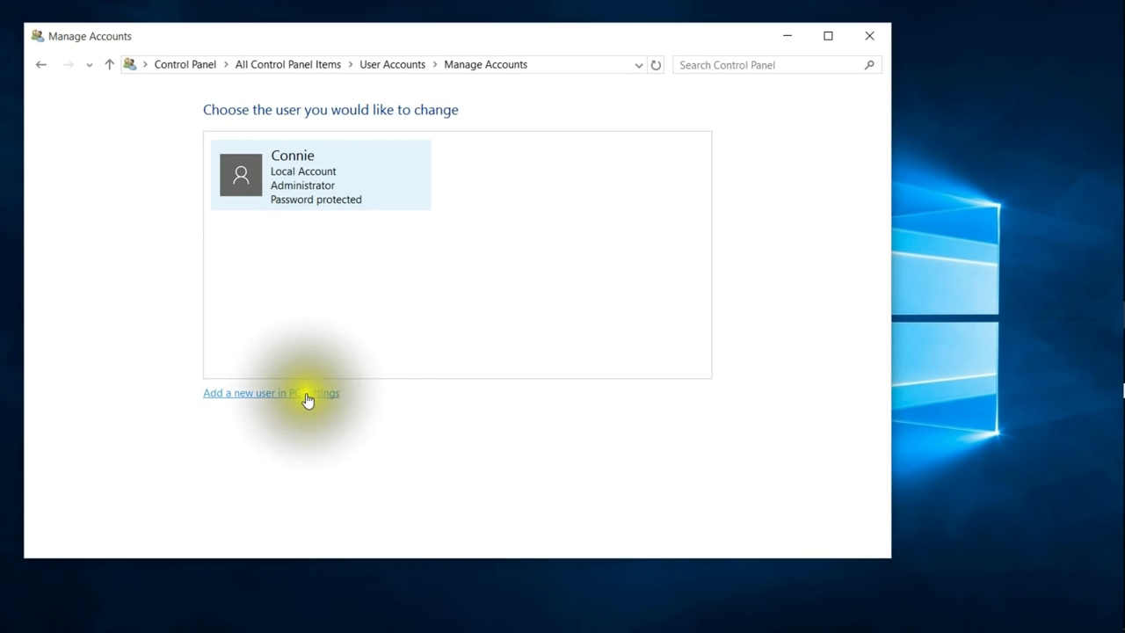
pyautogui.click(271, 394)
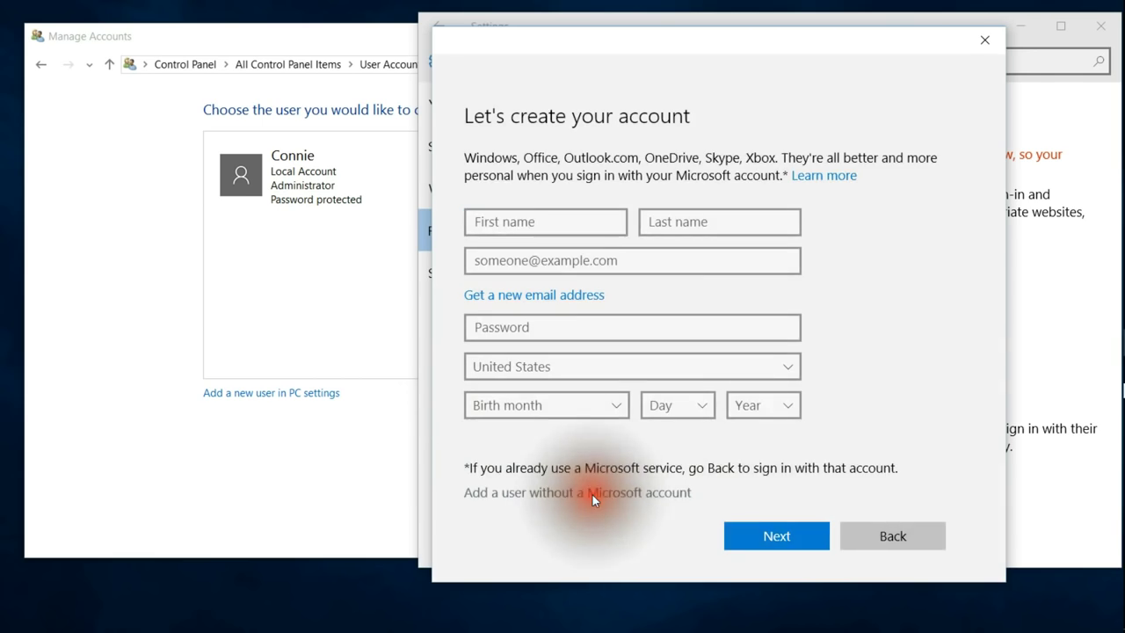
# Step: Add the user without a Microsoft account, then reopen User Accounts via Start search
pyautogui.click(589, 493)
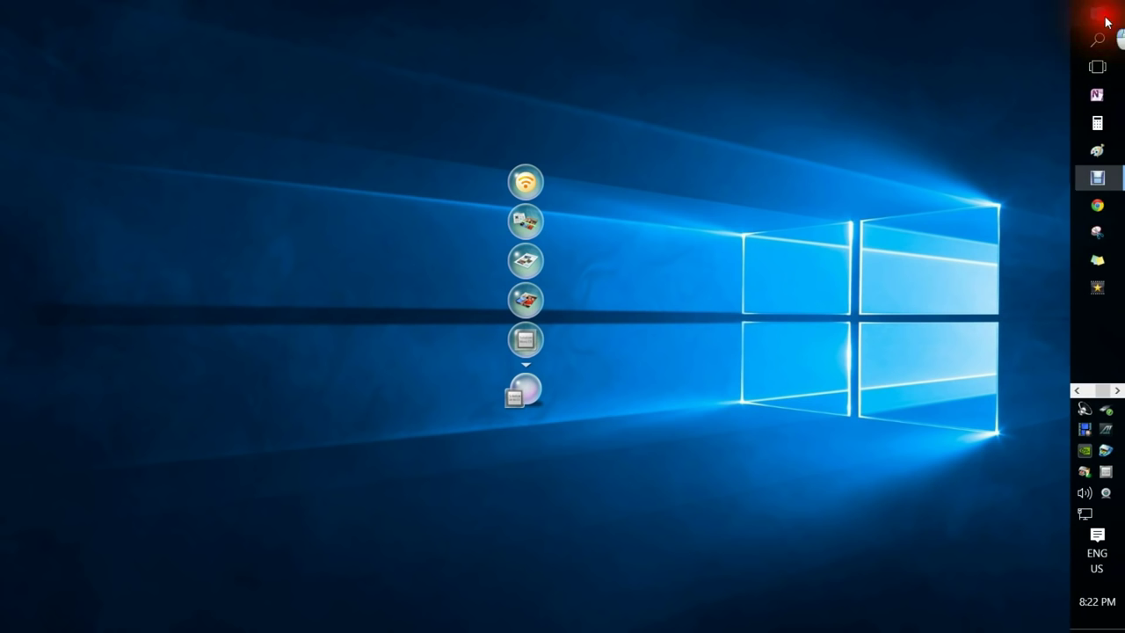
pyautogui.click(1101, 10)
pyautogui.write('user')
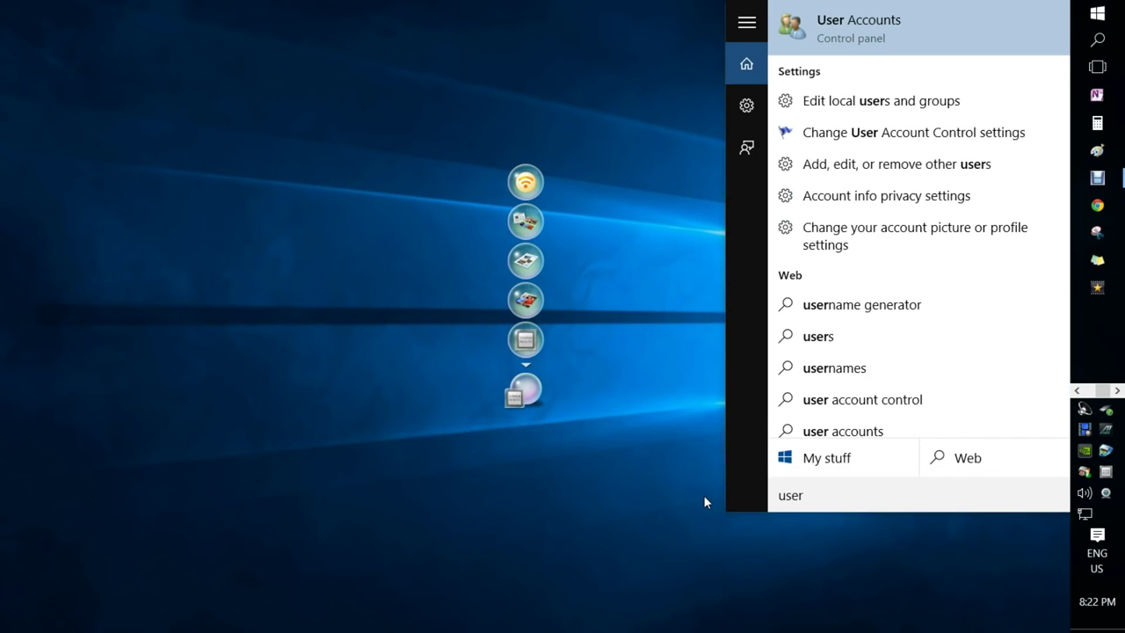
pyautogui.click(859, 19)
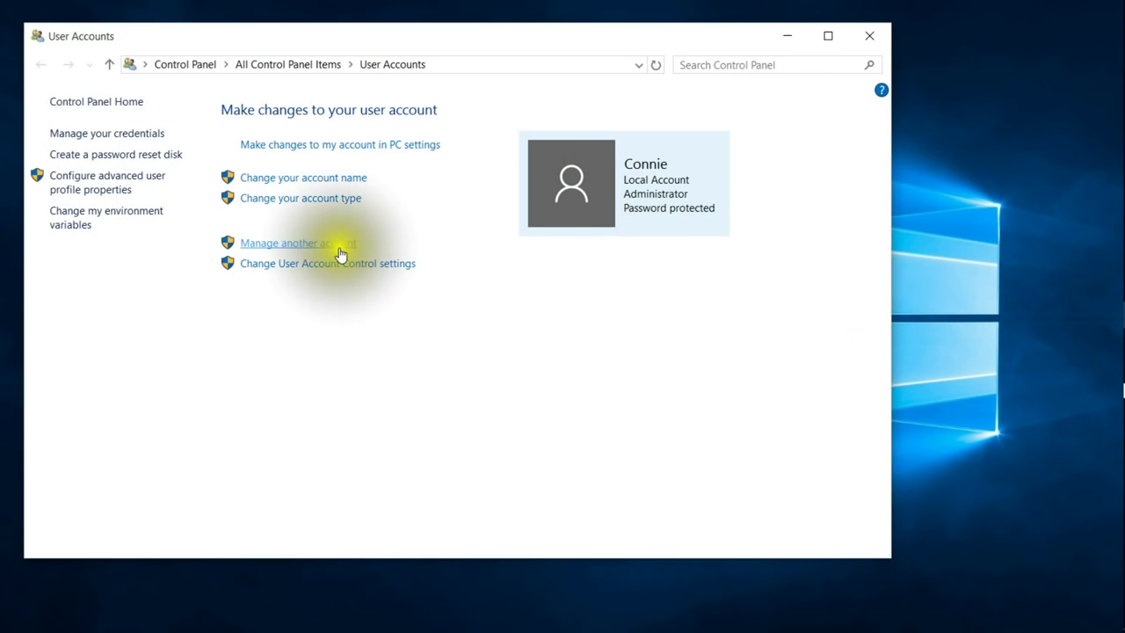
# Step: Show Manage Accounts listing the new JohnsonGuest account beside Connie
pyautogui.click(298, 242)
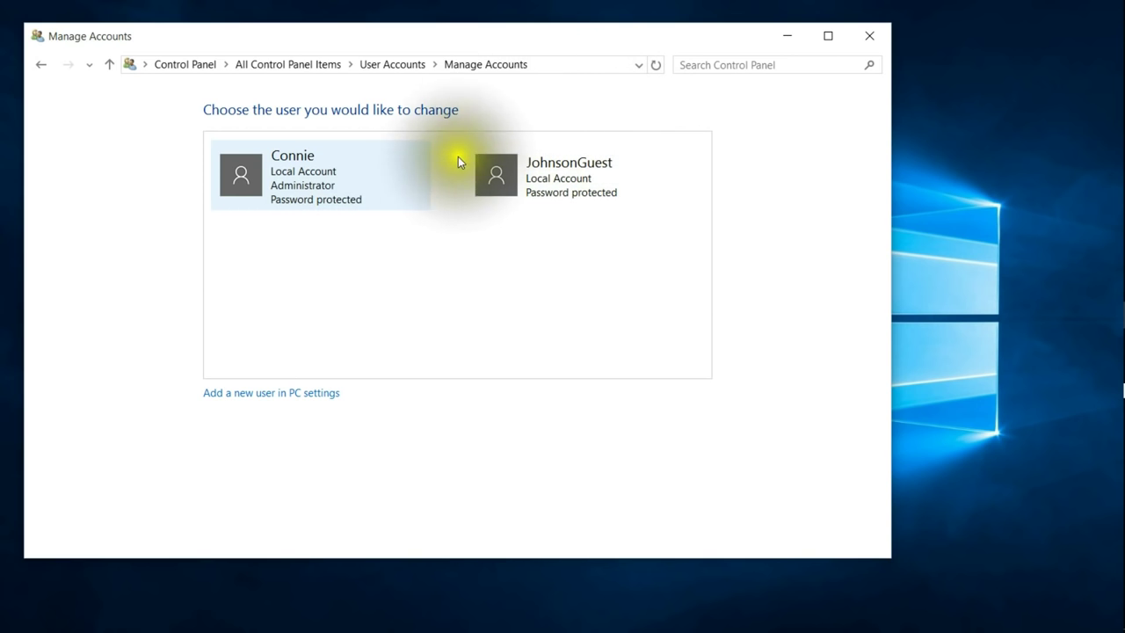
pyautogui.moveTo(503, 147)
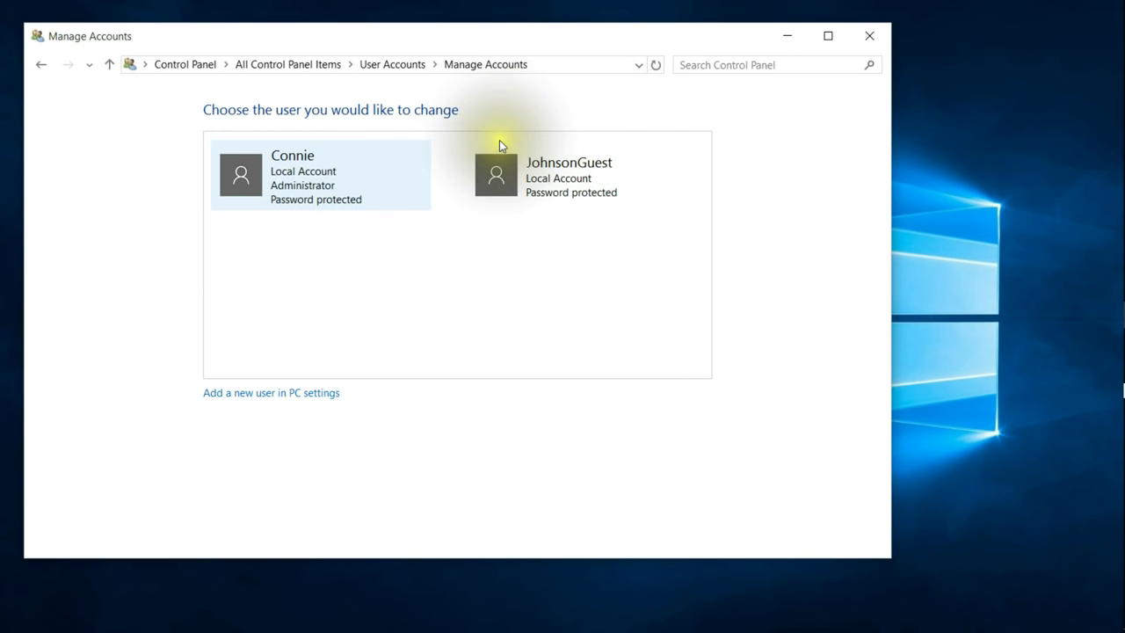